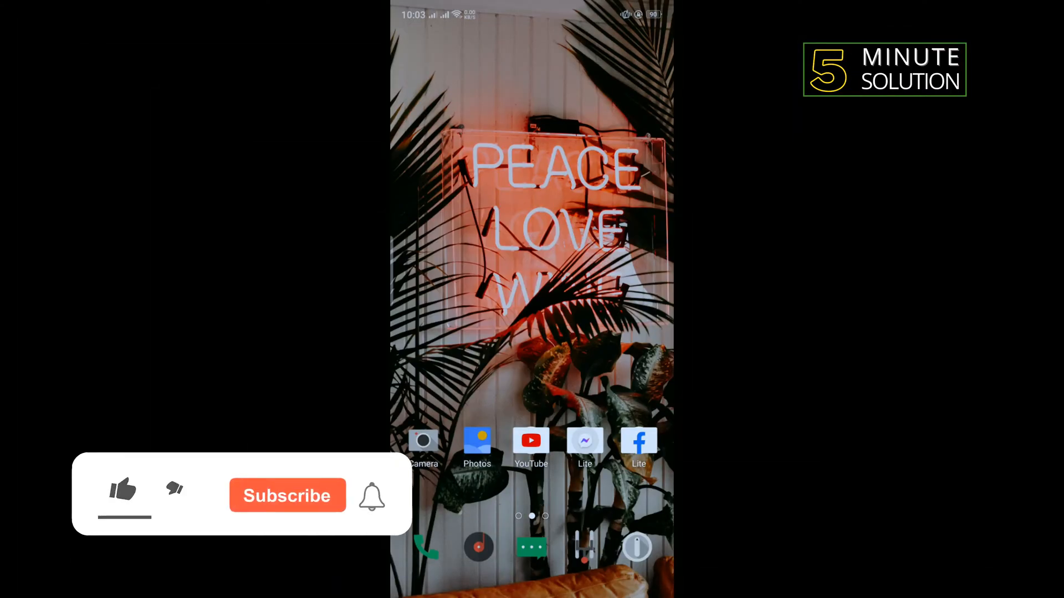
Launch the Settings app from the home screen and scroll down its category list
left_click(122, 489)
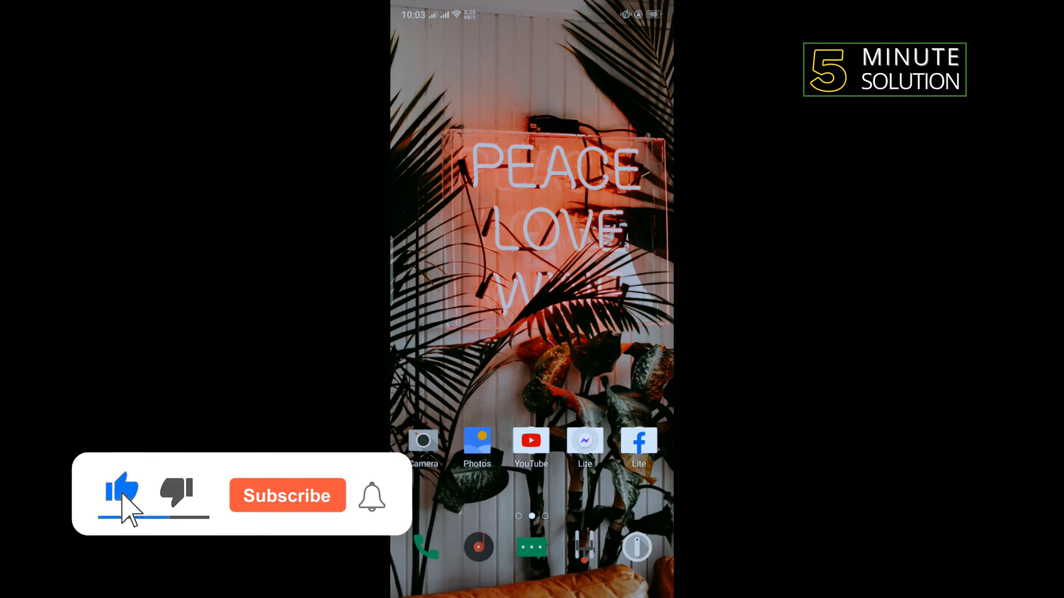
left_click(287, 496)
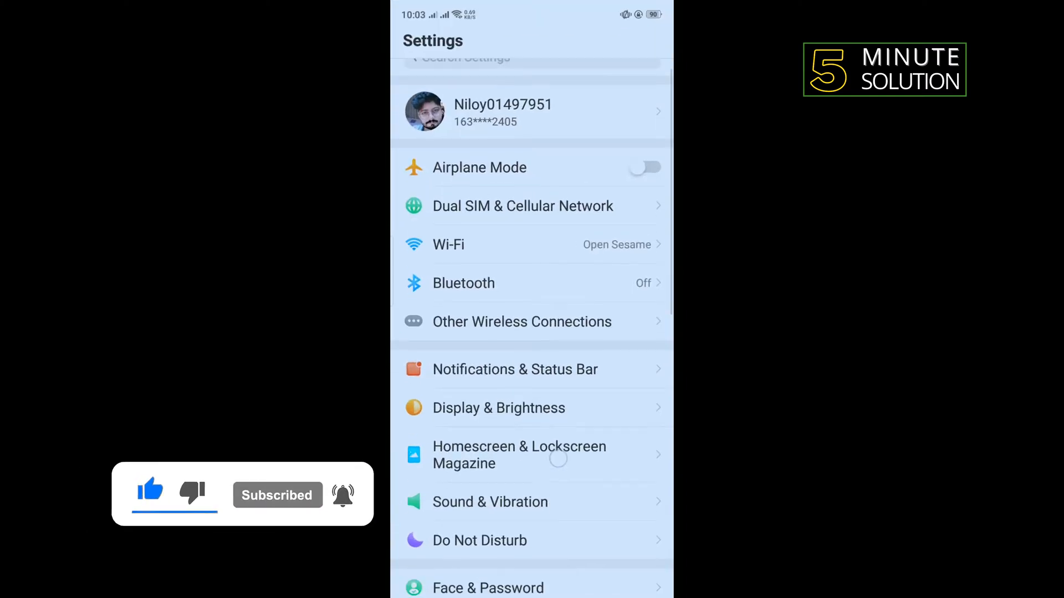
scroll("down", 3)
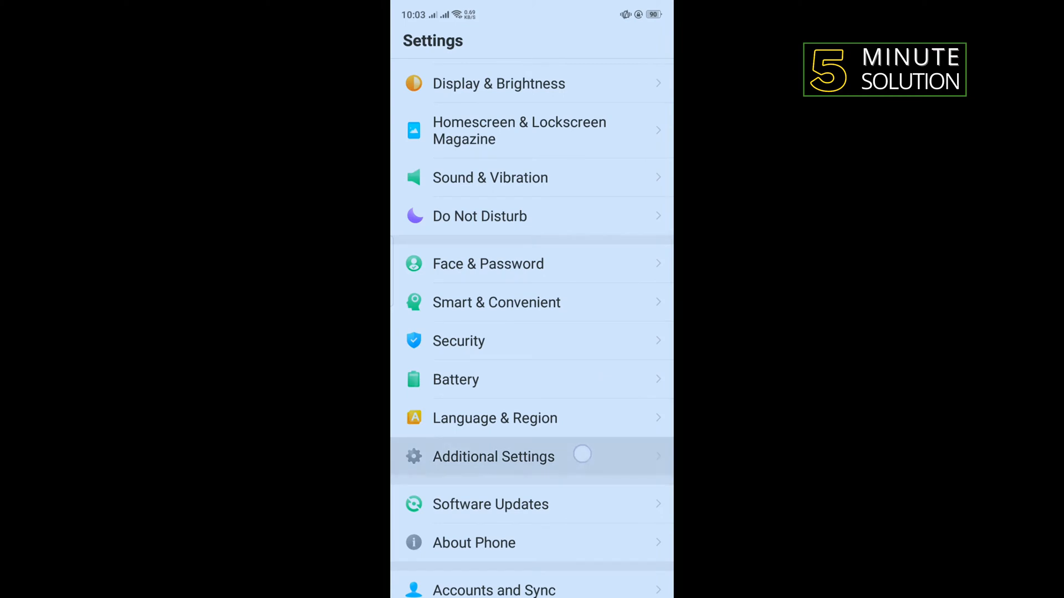
Go to Additional Settings > Date & Time to set the time automatically
left_click(493, 456)
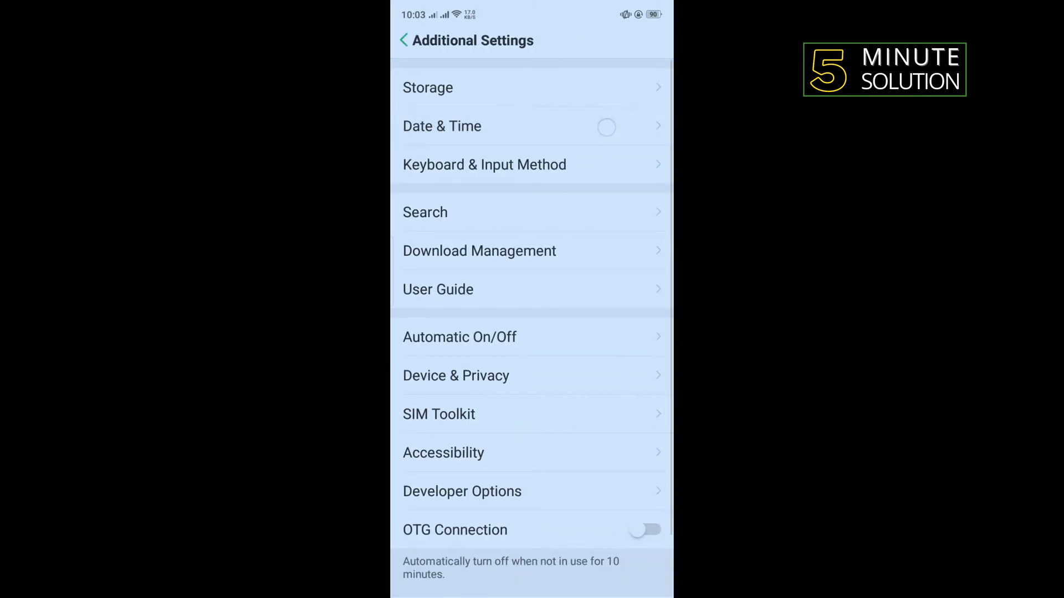
left_click(442, 125)
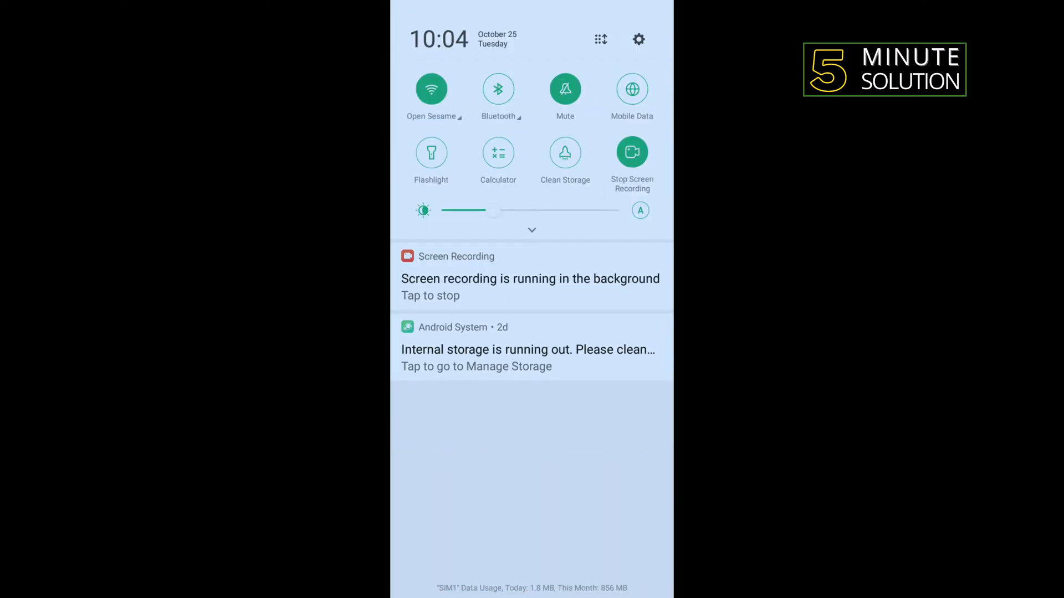
Return to the main Settings list via the notification shade's gear icon
left_click(431, 89)
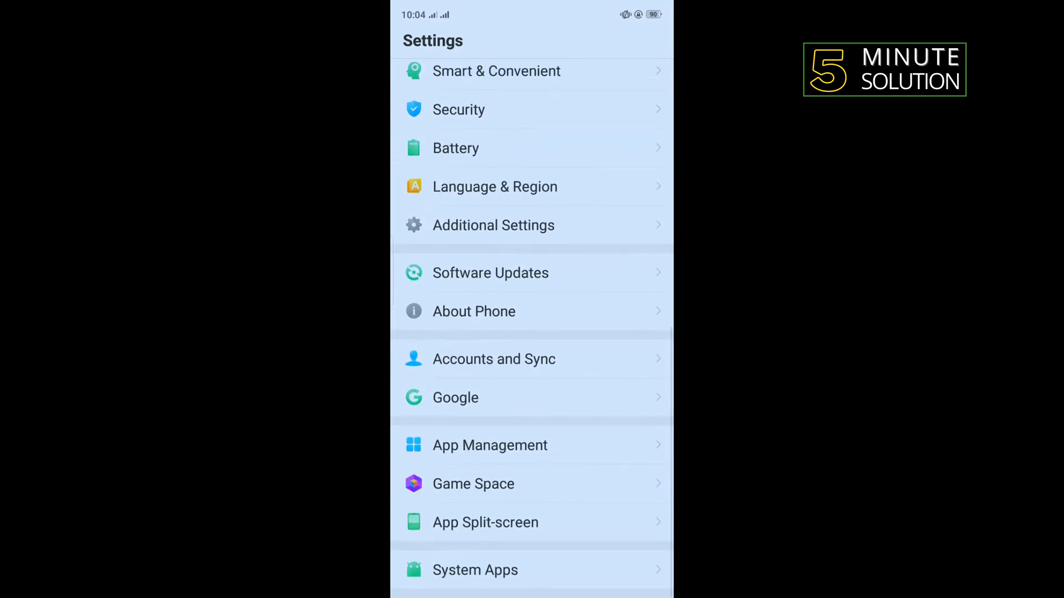
Find YouTube in App Management and show its App Info page (206 MB storage)
left_click(490, 444)
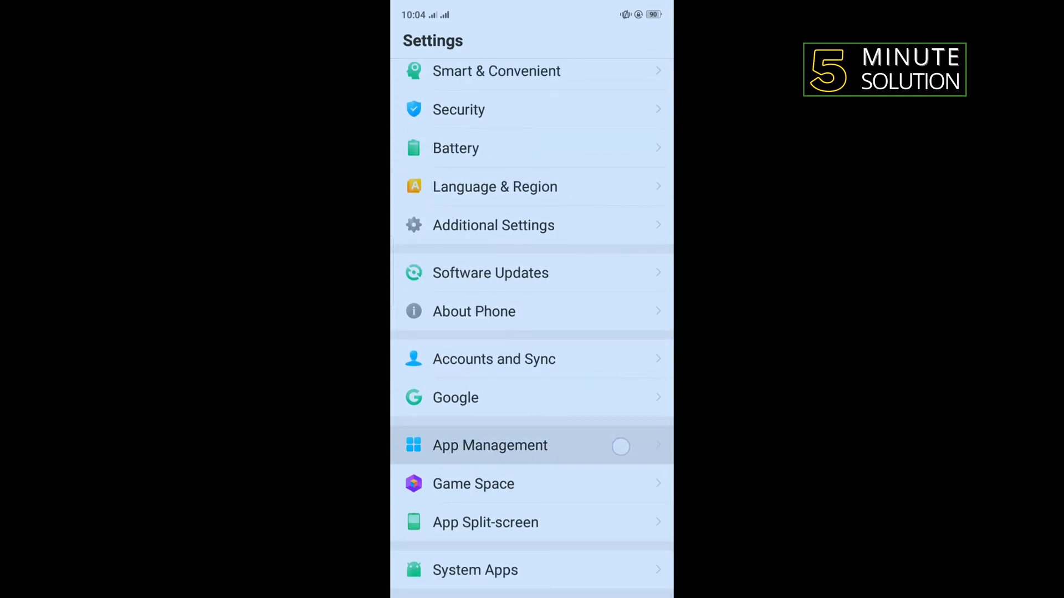
left_click(490, 445)
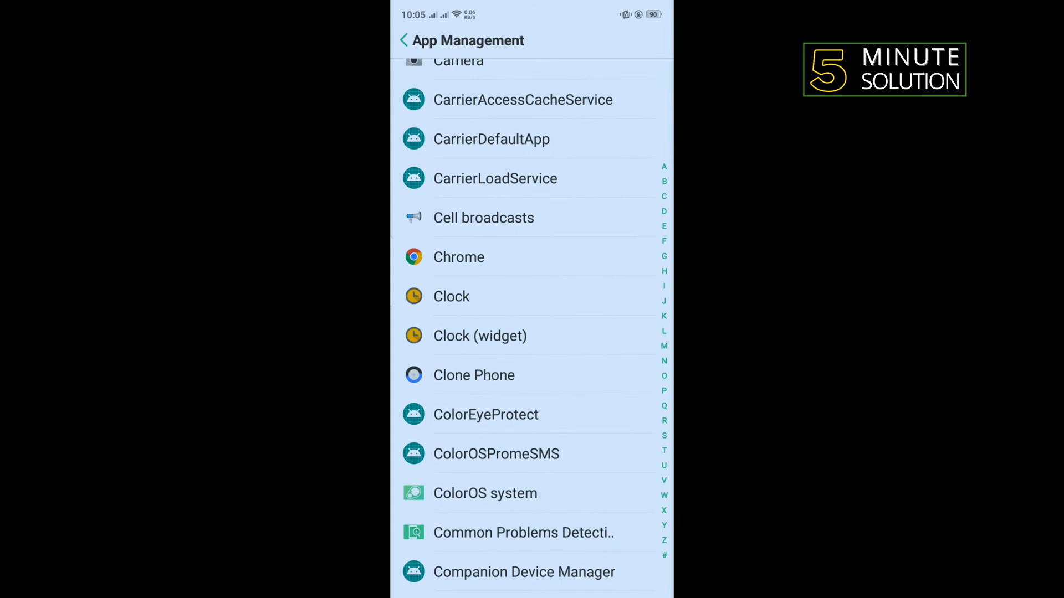
scroll("down", 3)
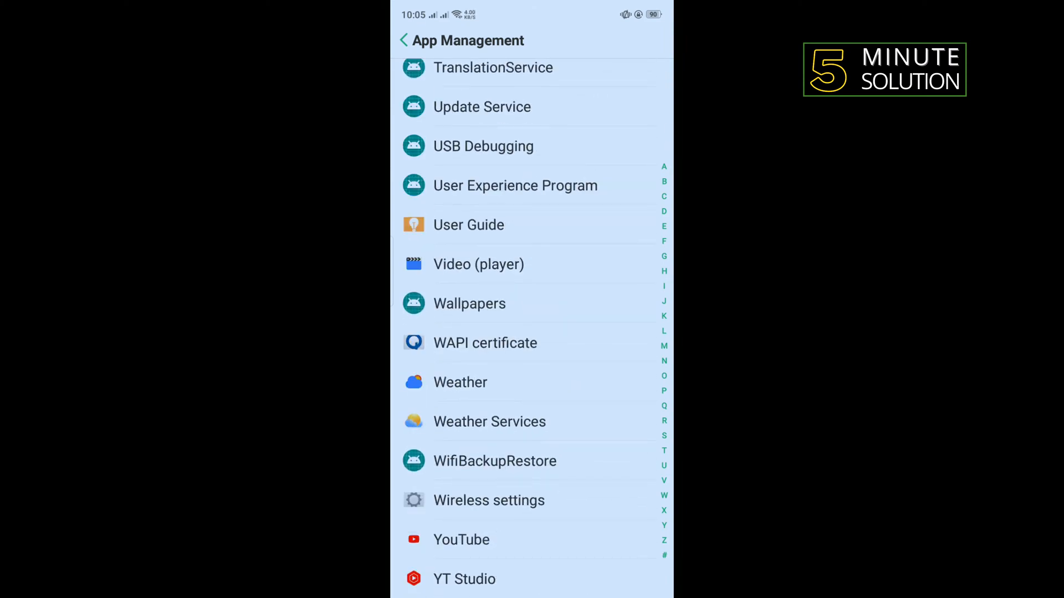
left_click(462, 539)
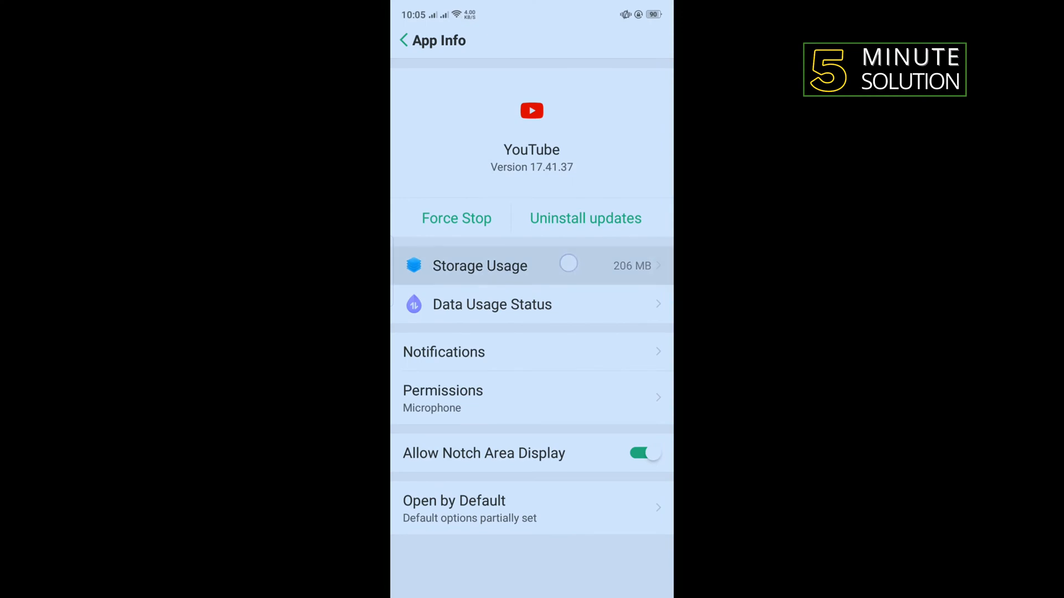
Empty YouTube's cache to 0 B and permanently clear its app data
left_click(480, 266)
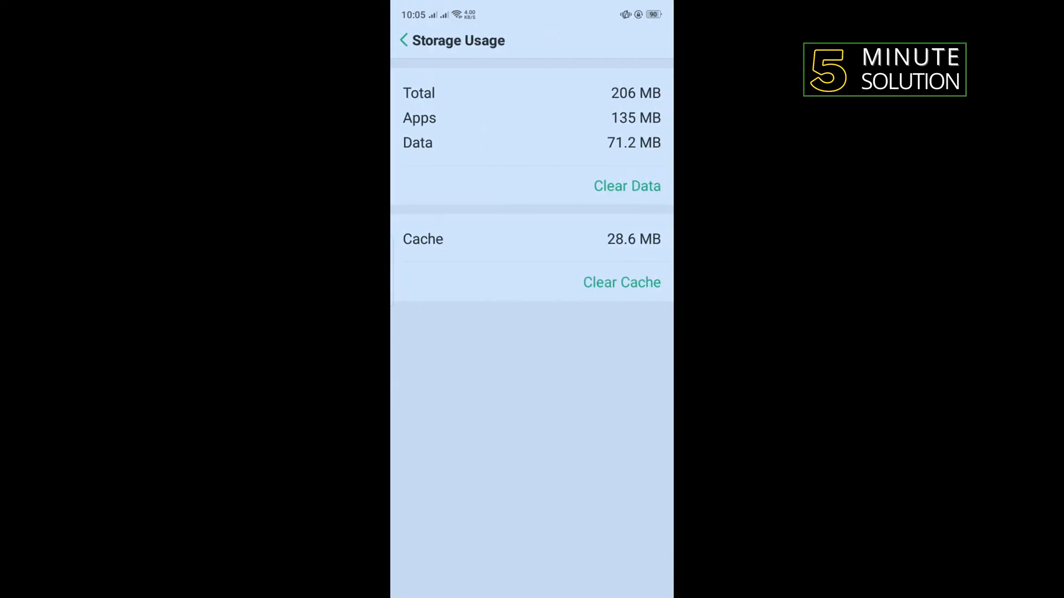
left_click(620, 282)
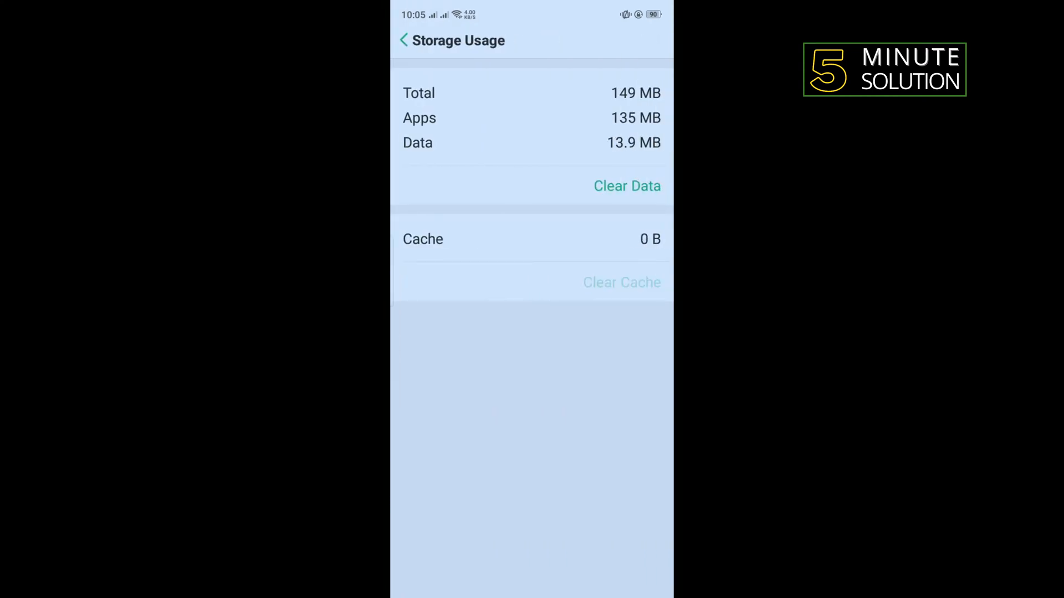
left_click(626, 186)
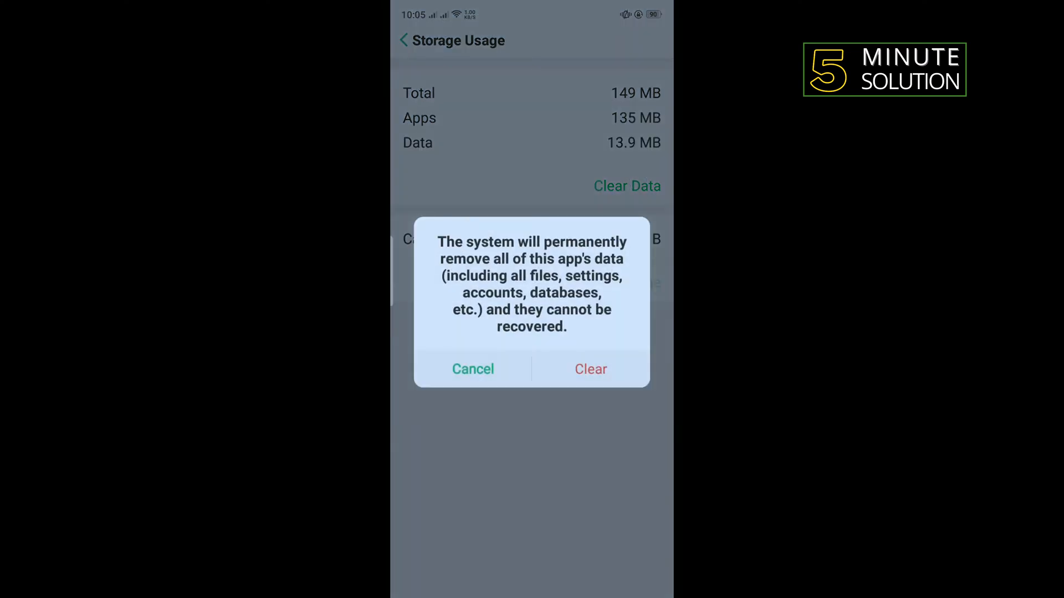
left_click(589, 369)
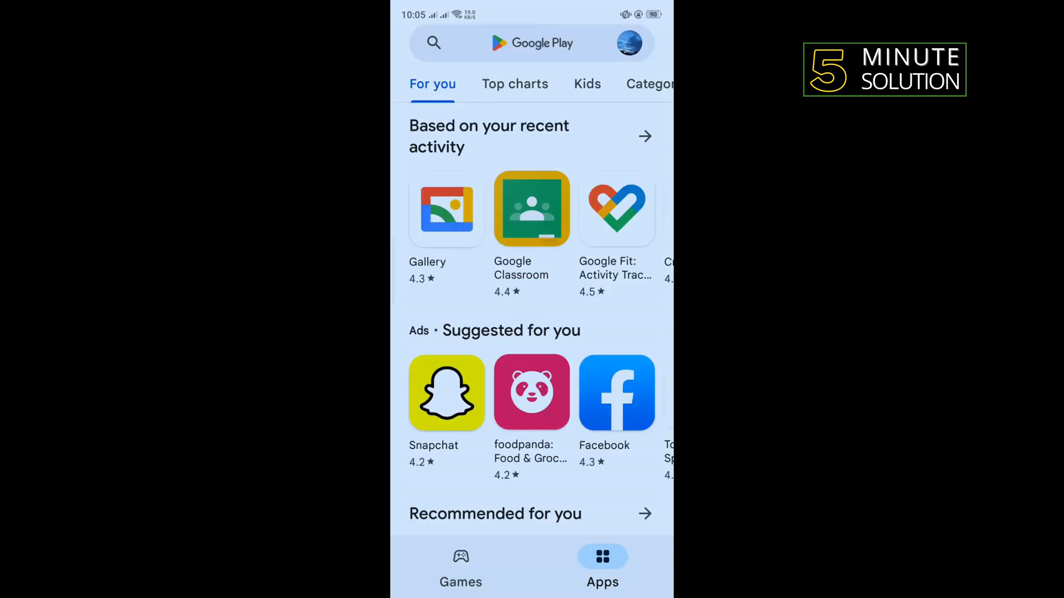
Search Play Store for 'youtube' to check for an update, then return home
type("youtube")
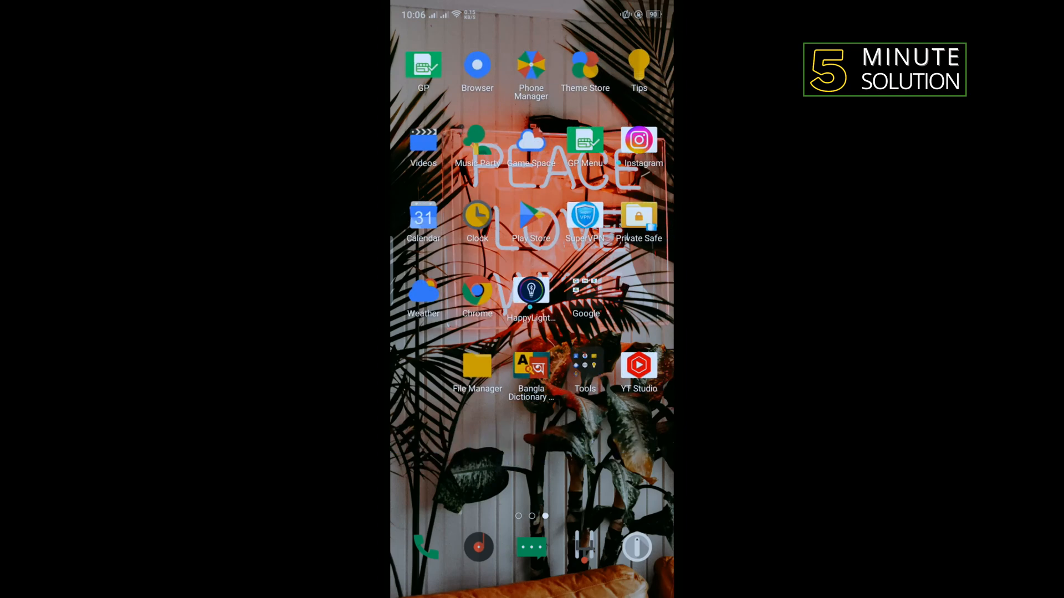
scroll("right", 3)
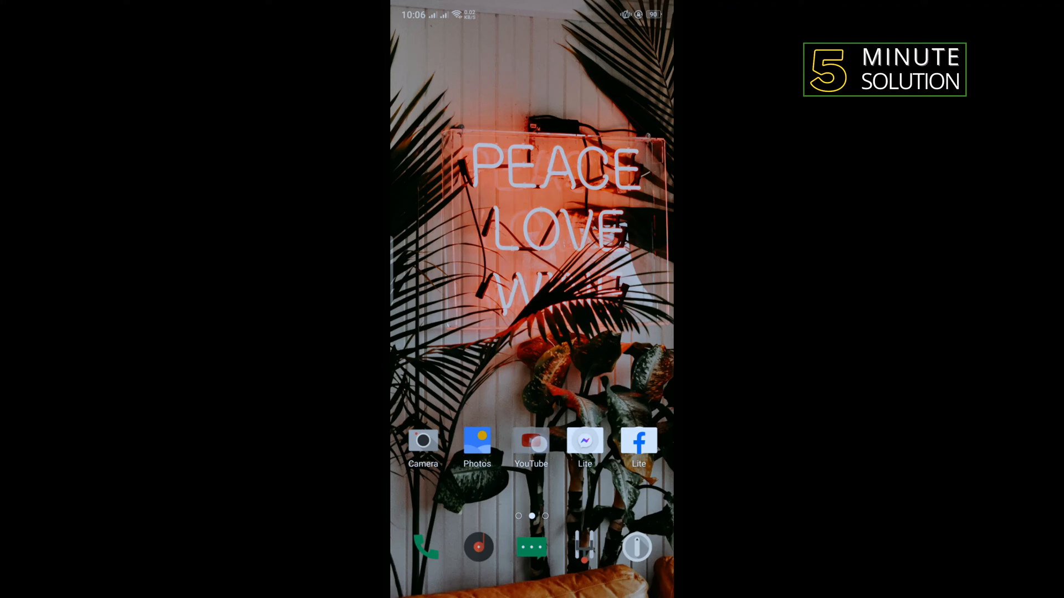